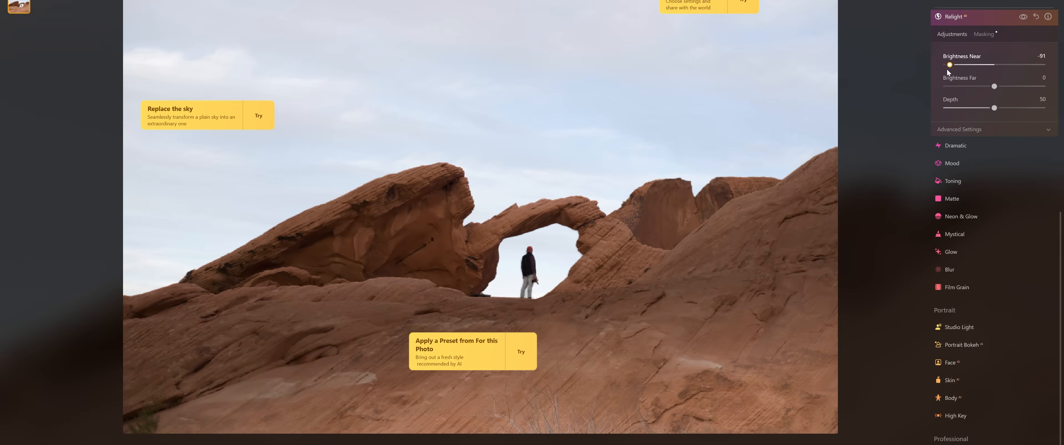
# Step: Raise Relight's Brightness Near from -91 to about 59 to brighten the foreground rock
pyautogui.moveTo(949, 64); pyautogui.dragTo(1023, 64)
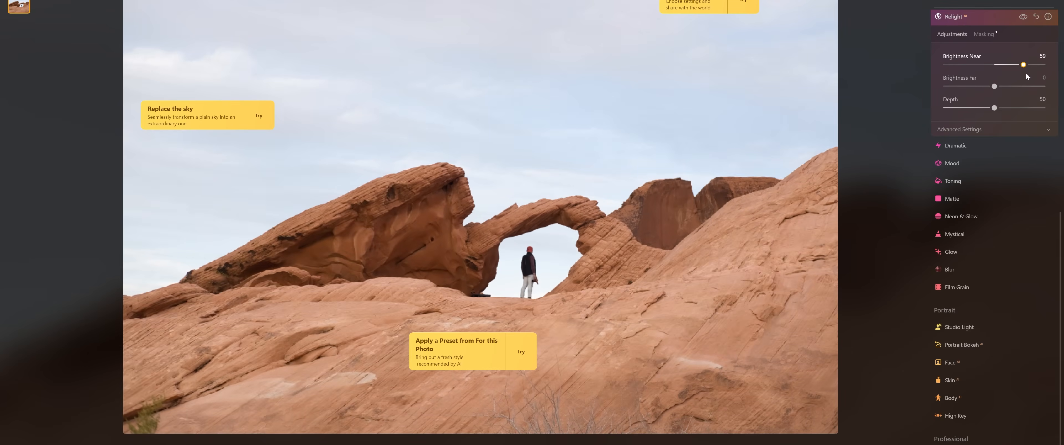
pyautogui.moveTo(1023, 64); pyautogui.dragTo(962, 65)
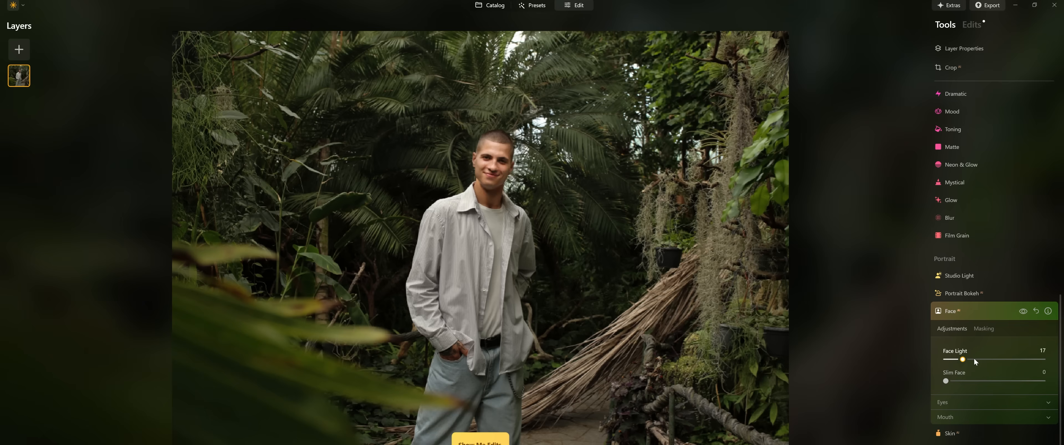
# Step: Set Face Light to 17, then erase the marked moss patch to the man's right
pyautogui.moveTo(961, 360); pyautogui.dragTo(980, 360)
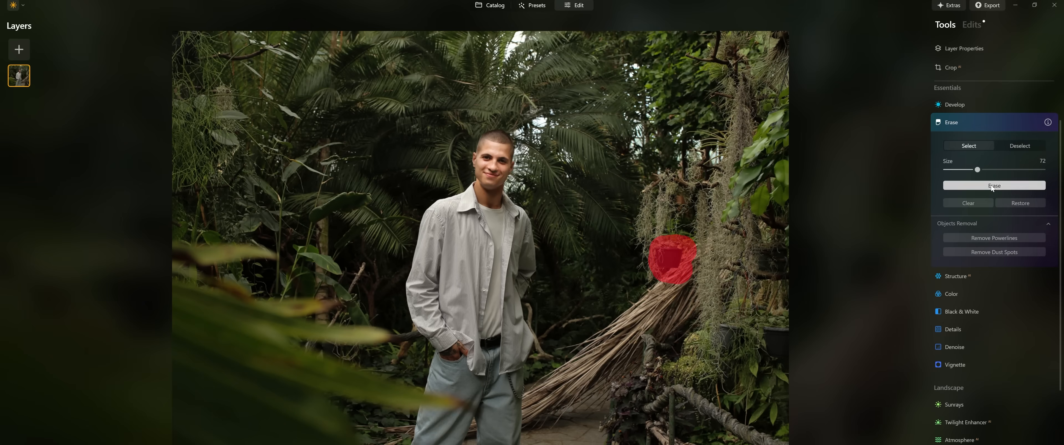
pyautogui.click(994, 186)
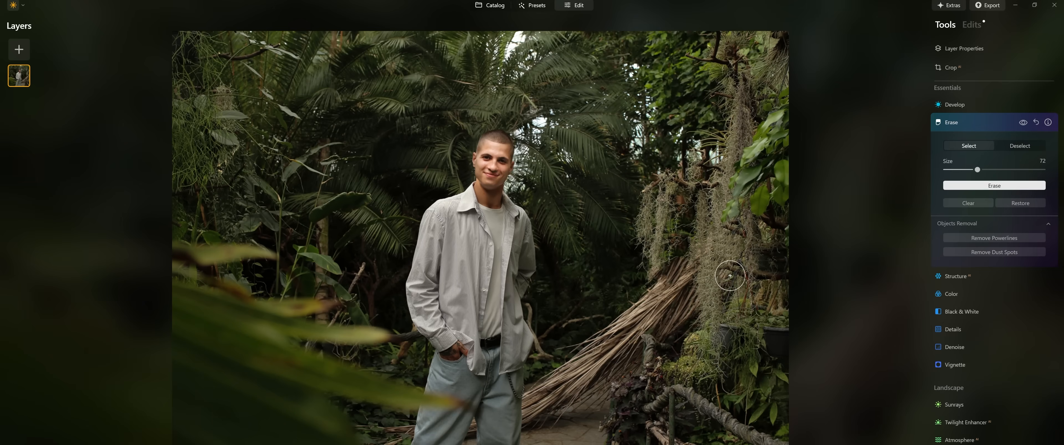
pyautogui.click(951, 67)
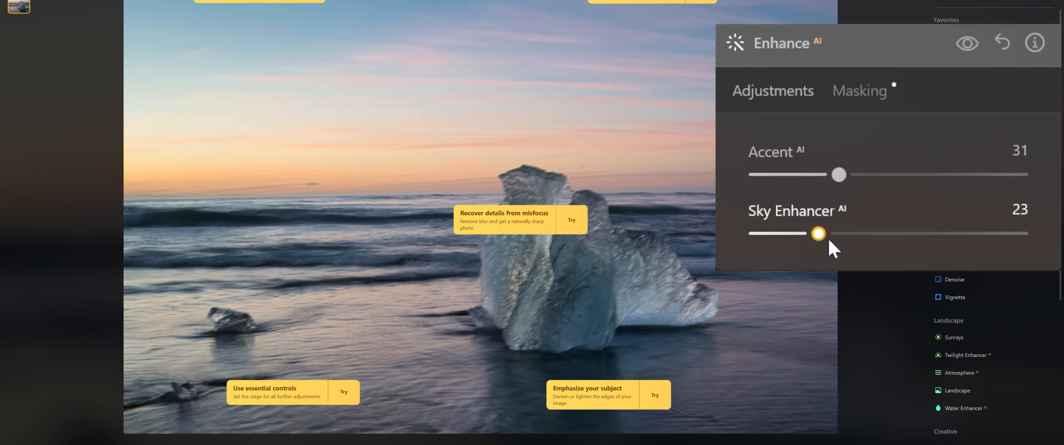
# Step: Raise Sky Enhancer from 23 to 45 for a more vivid sunset over the iceberg beach
pyautogui.moveTo(817, 233); pyautogui.dragTo(876, 233)
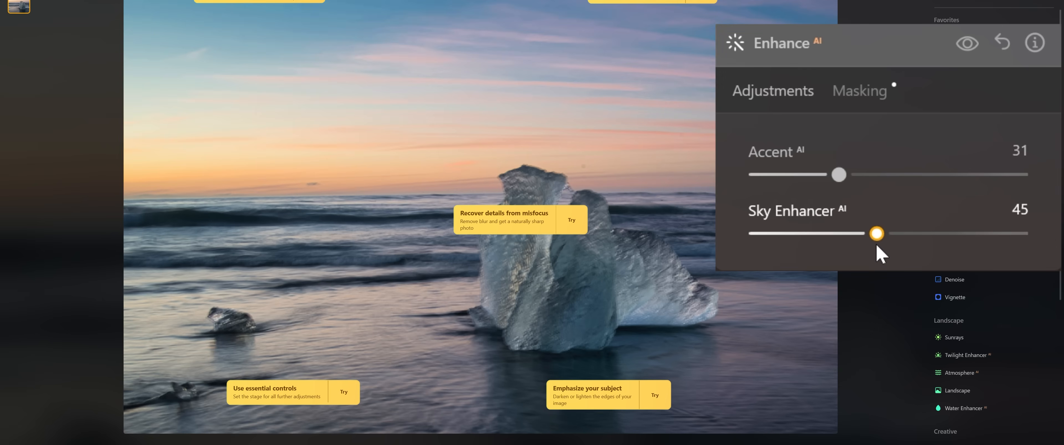